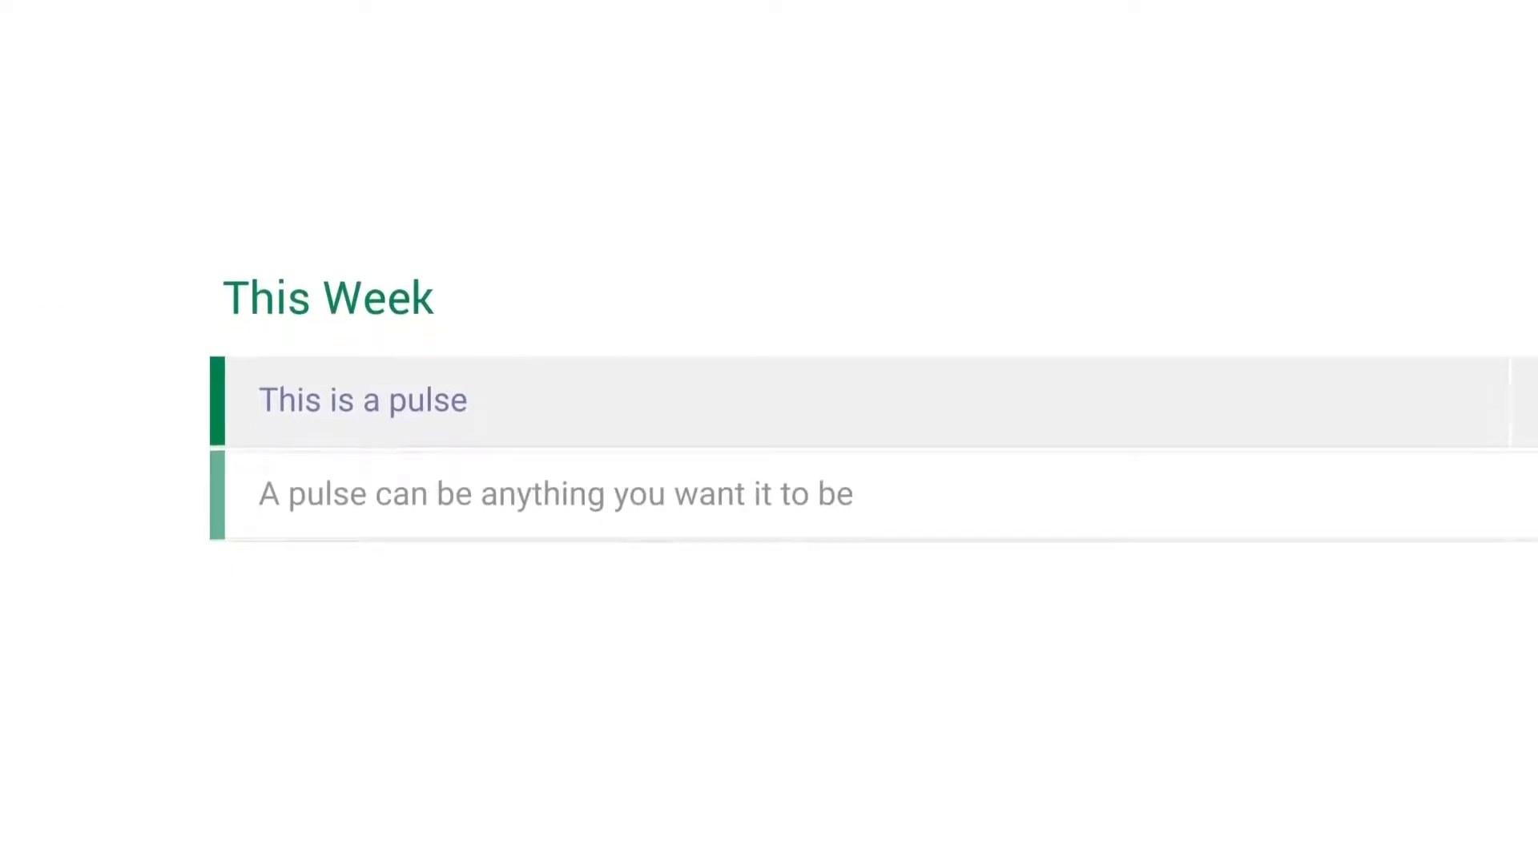
Step: Give the Best Practices blog pulse four effort stars and a Medium impact label
left_click(781, 305)
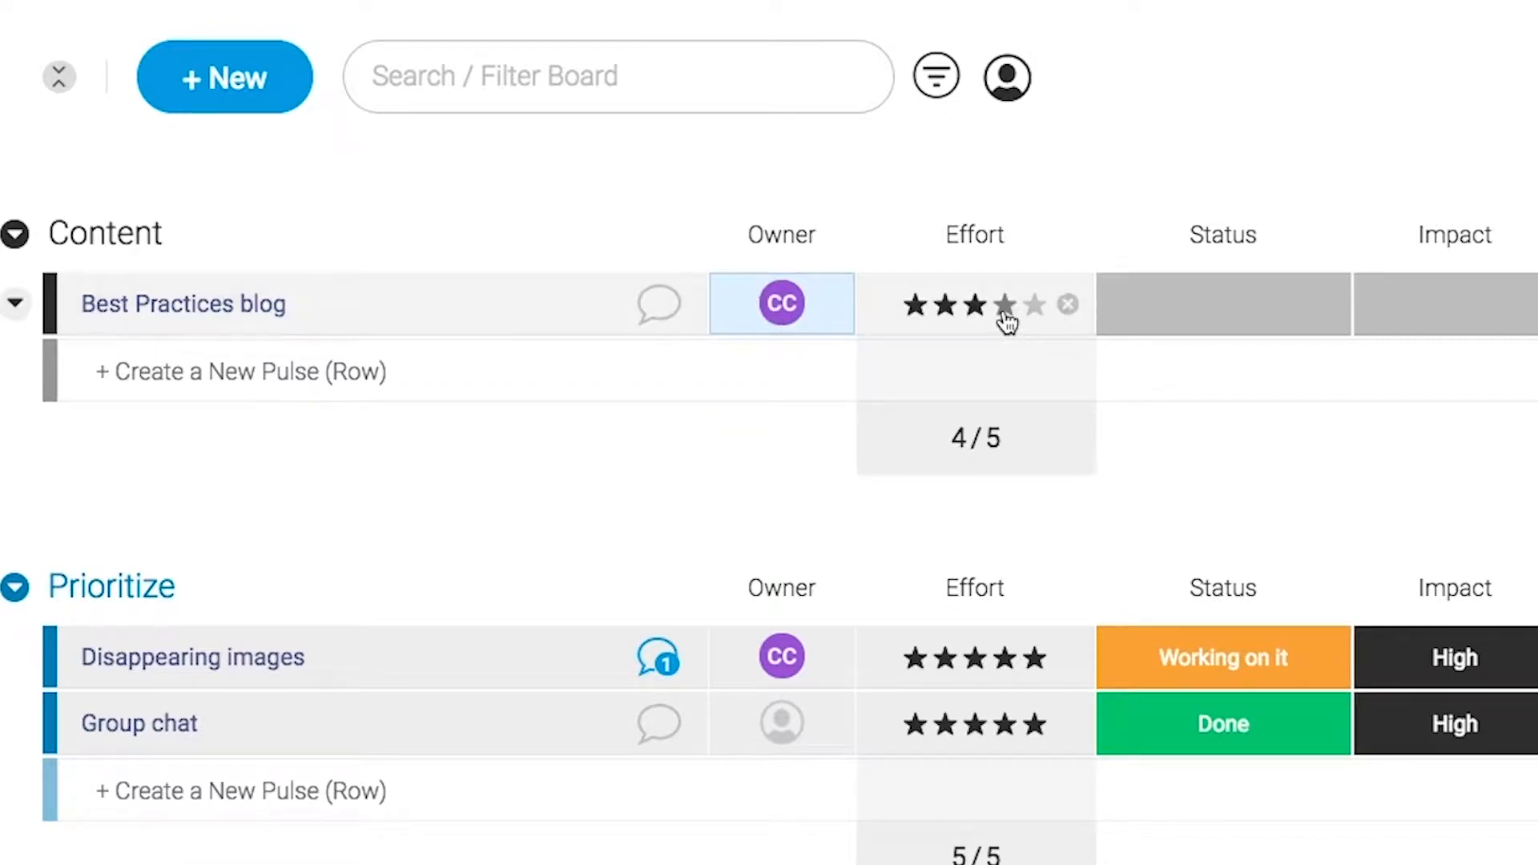
left_click(1004, 305)
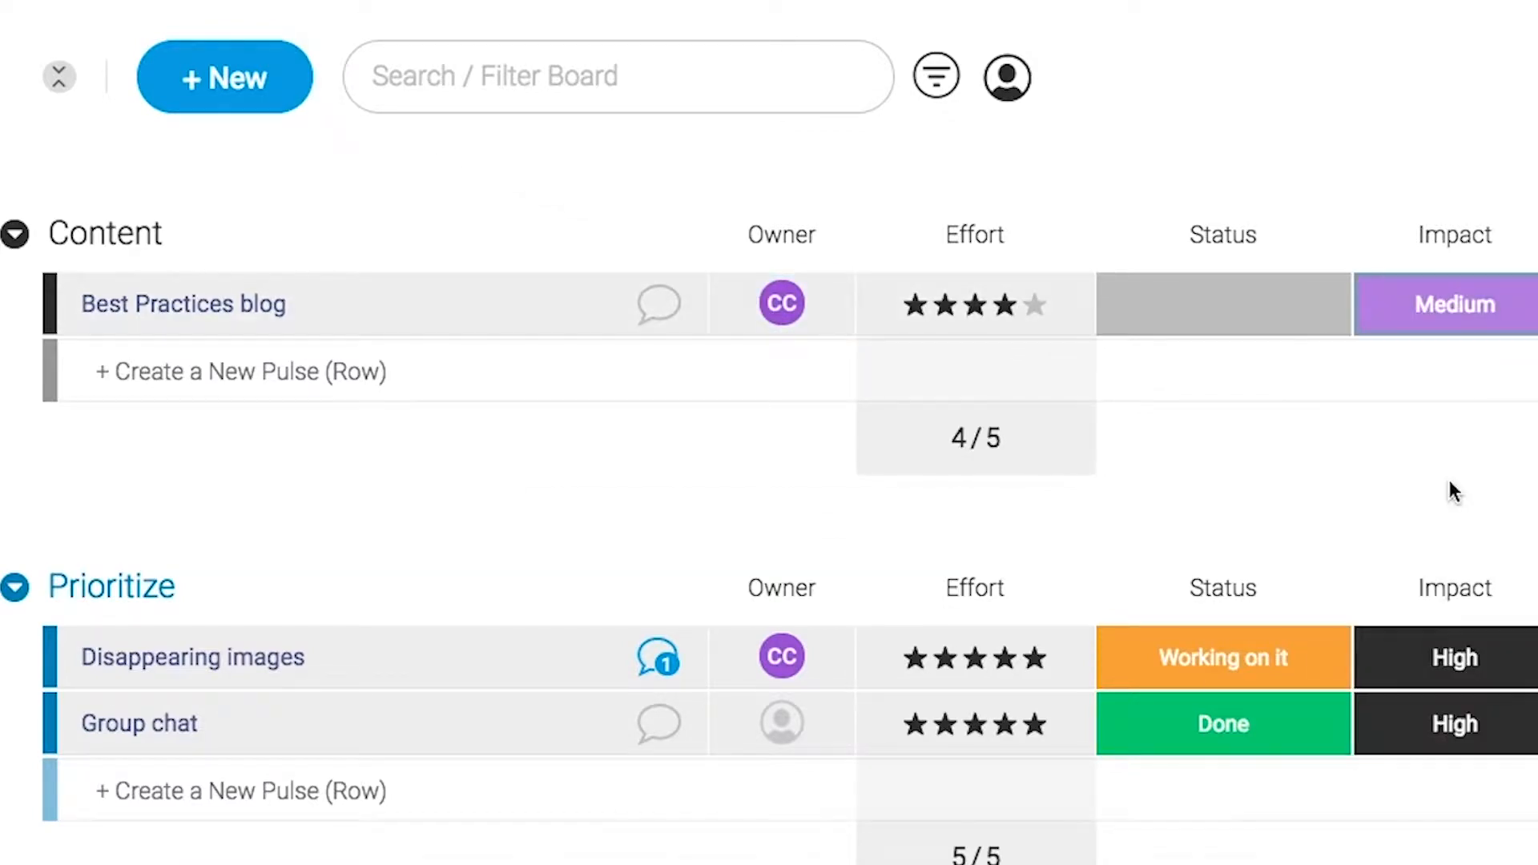